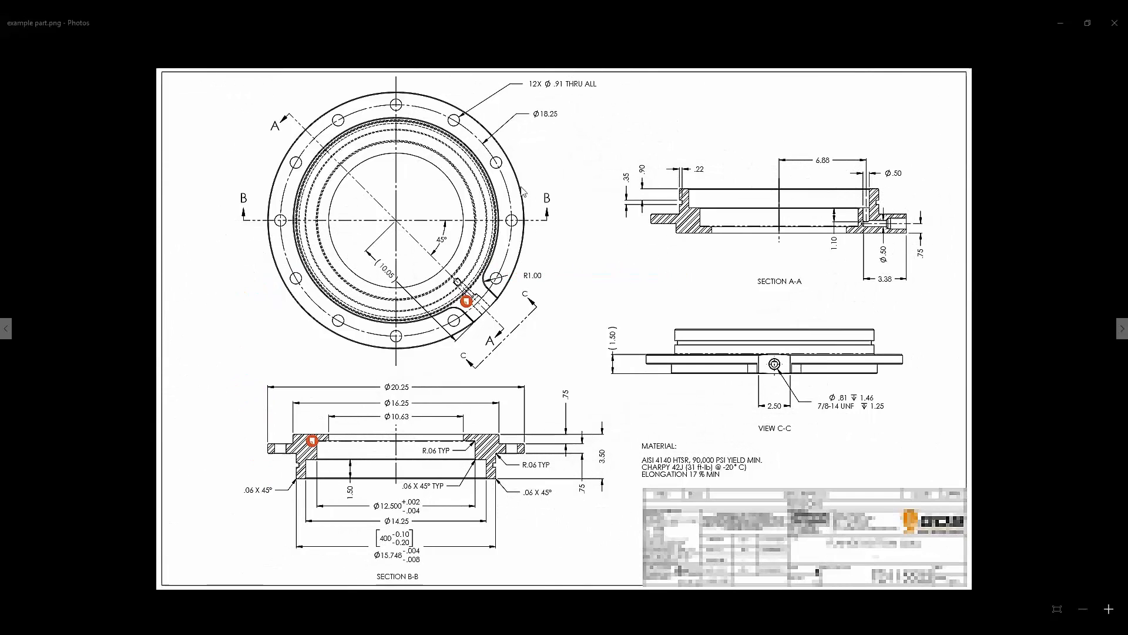
pyautogui.moveTo(349, 331)
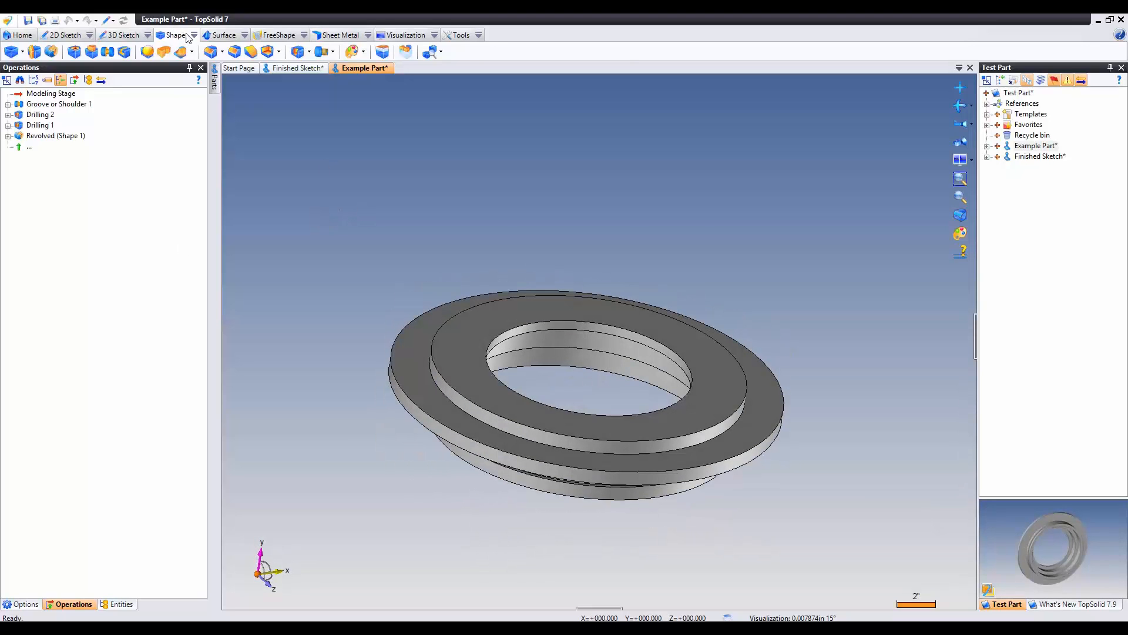
pyautogui.moveTo(298, 51)
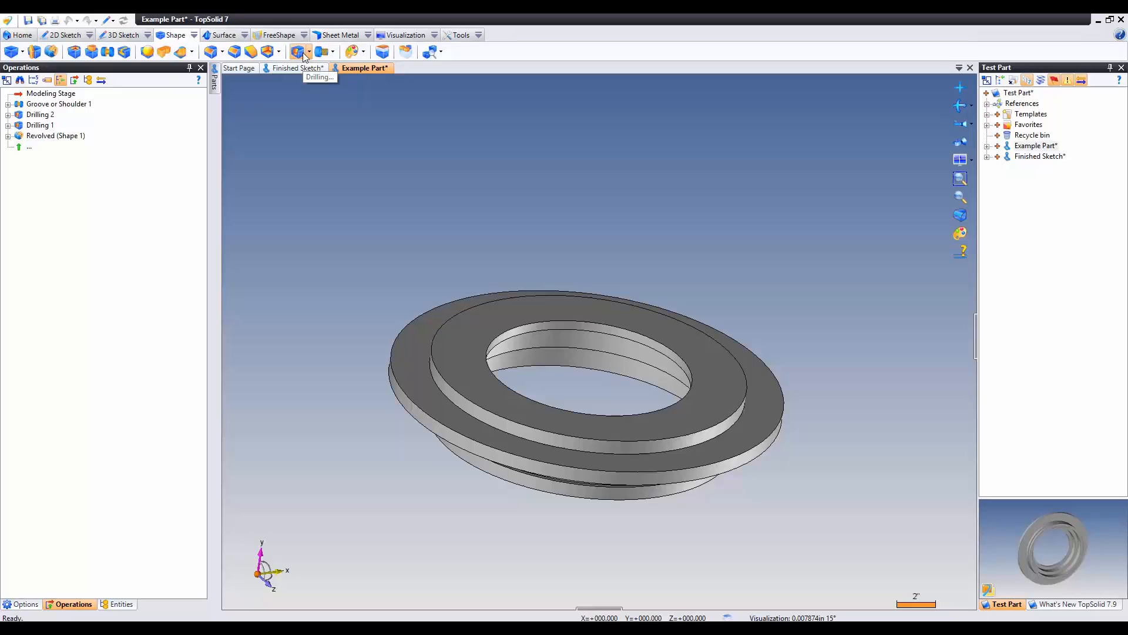
# Step: Start a third drilling and open the frame-type list for its position
pyautogui.click(301, 52)
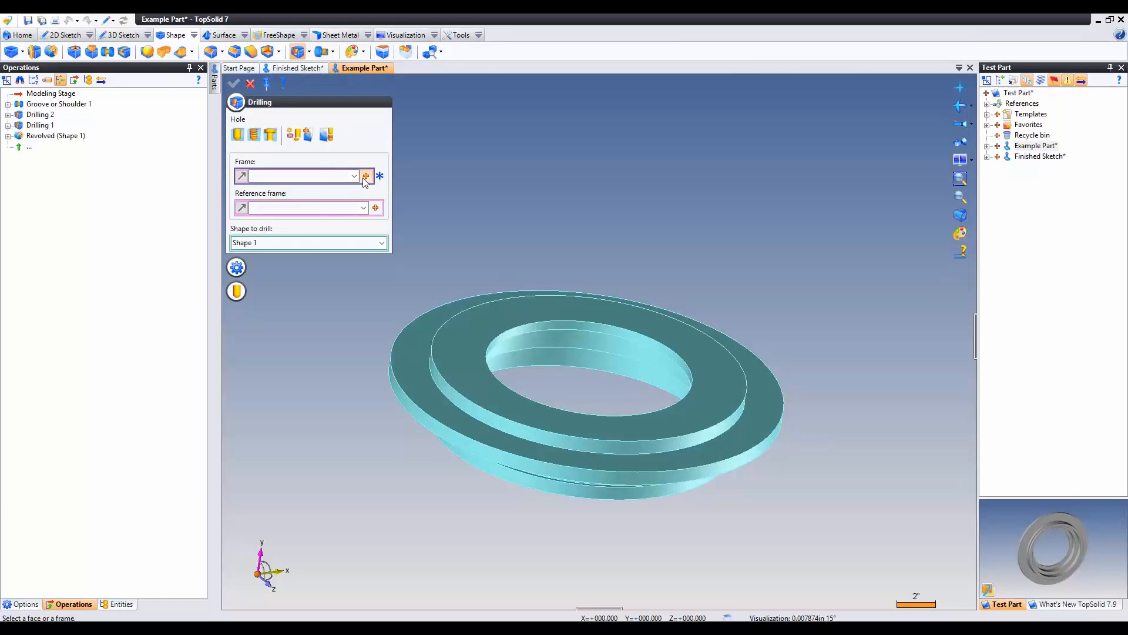
pyautogui.click(366, 177)
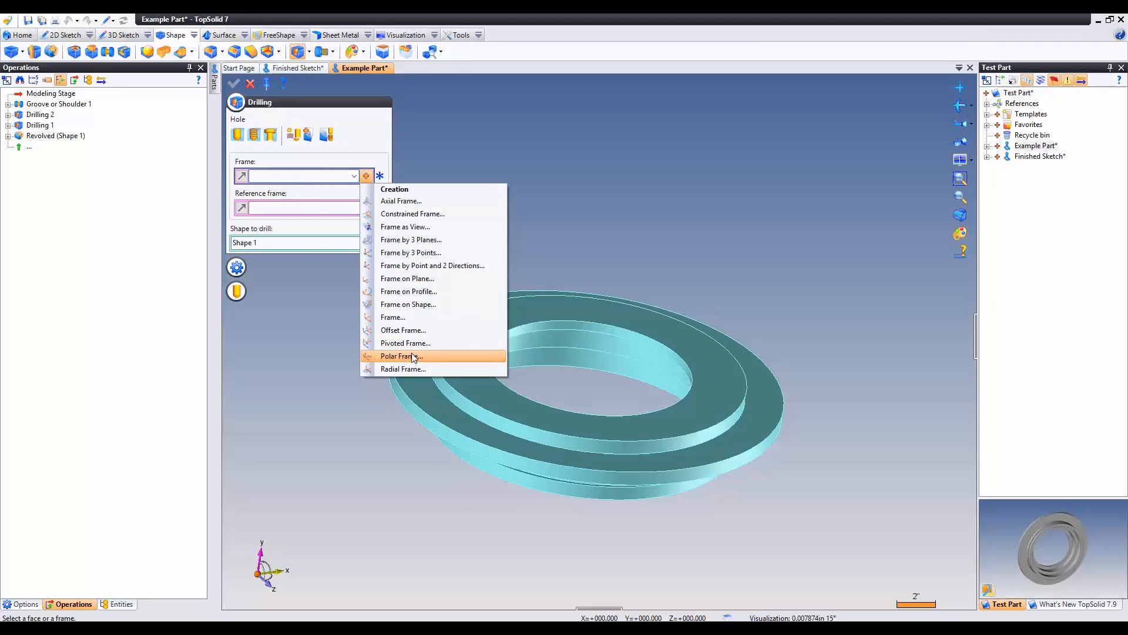
# Step: Create a polar frame at radius 18.25/2 and 0° on the flange face
pyautogui.click(400, 355)
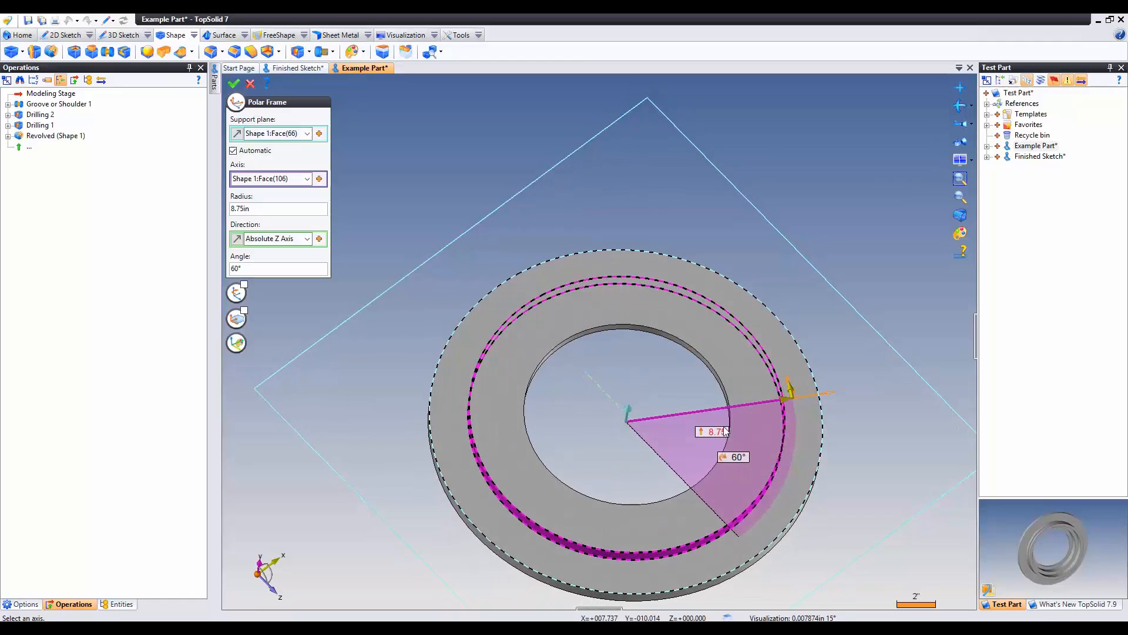
pyautogui.click(721, 431)
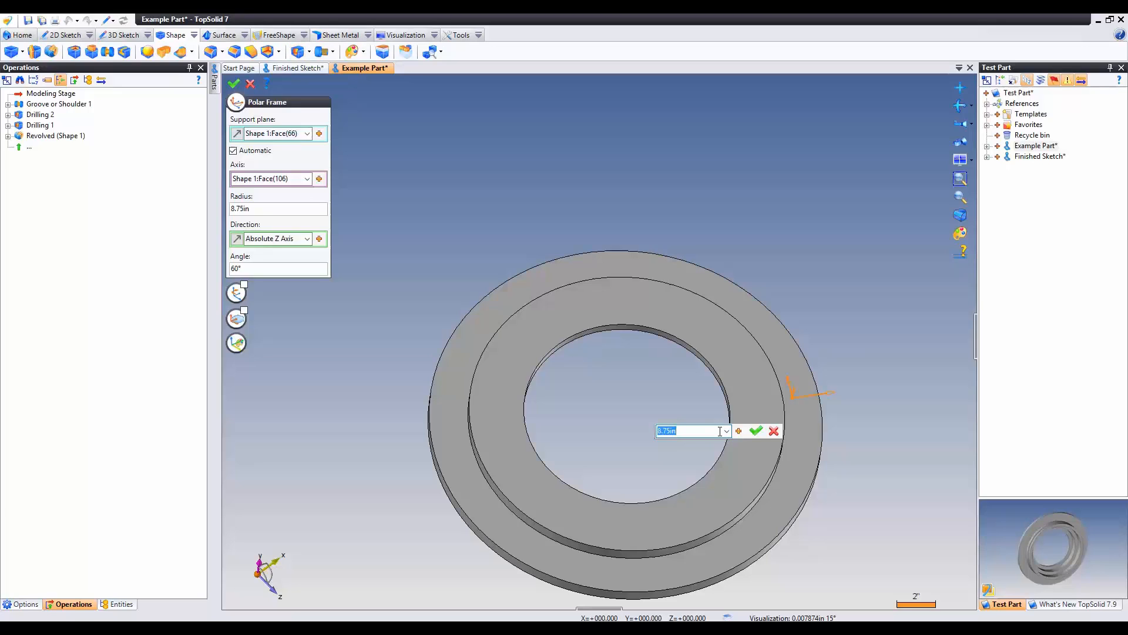
pyautogui.write('18')
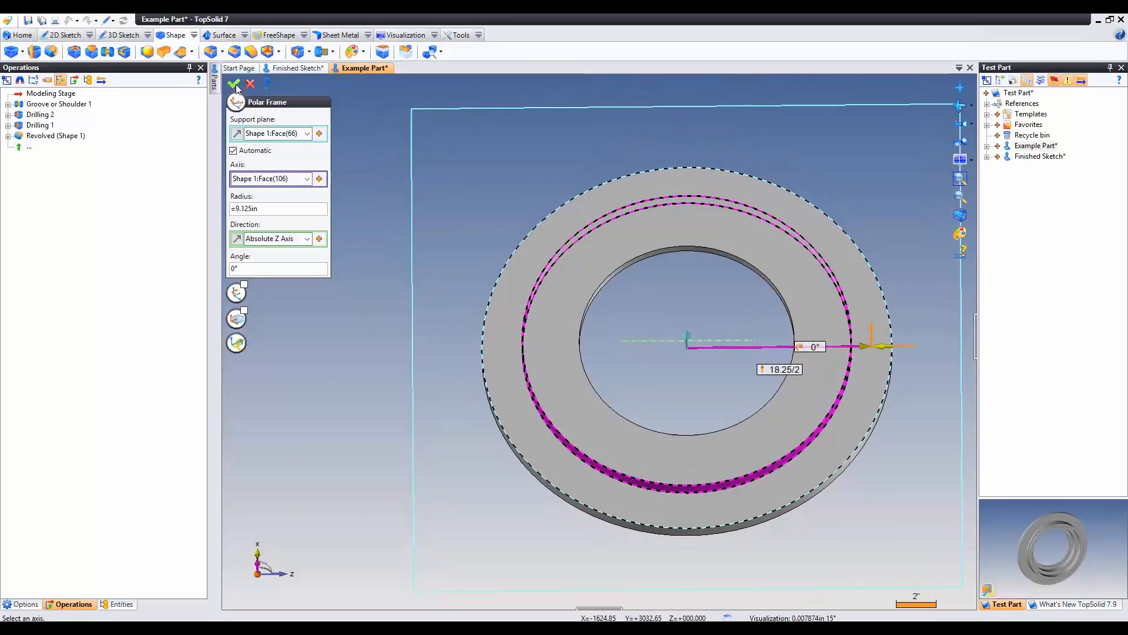
pyautogui.click(234, 84)
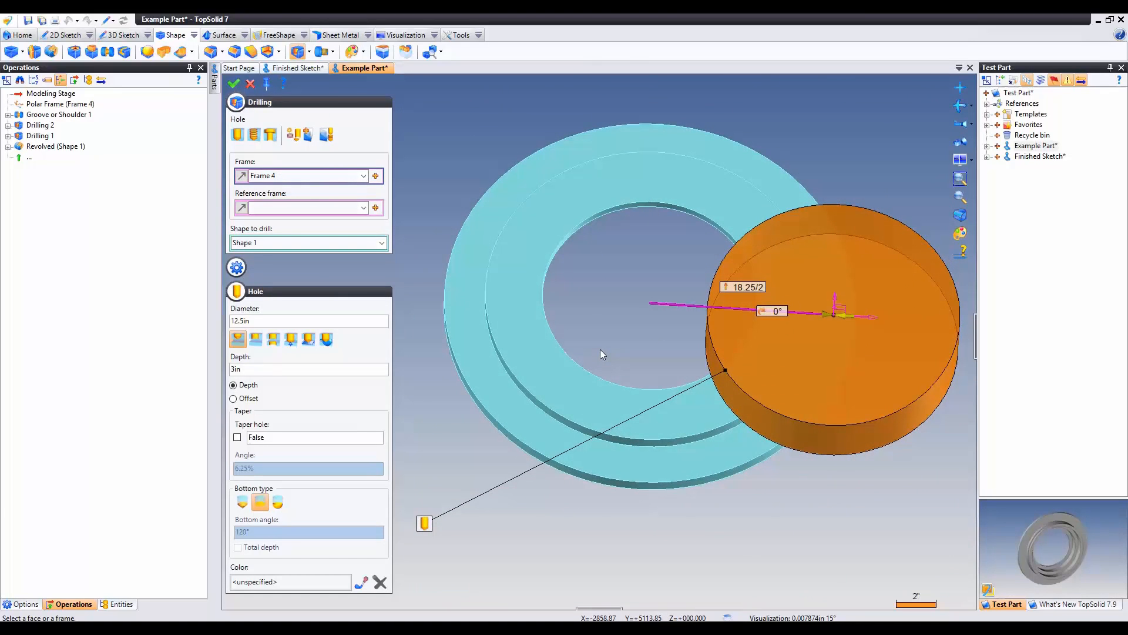
pyautogui.moveTo(605, 361)
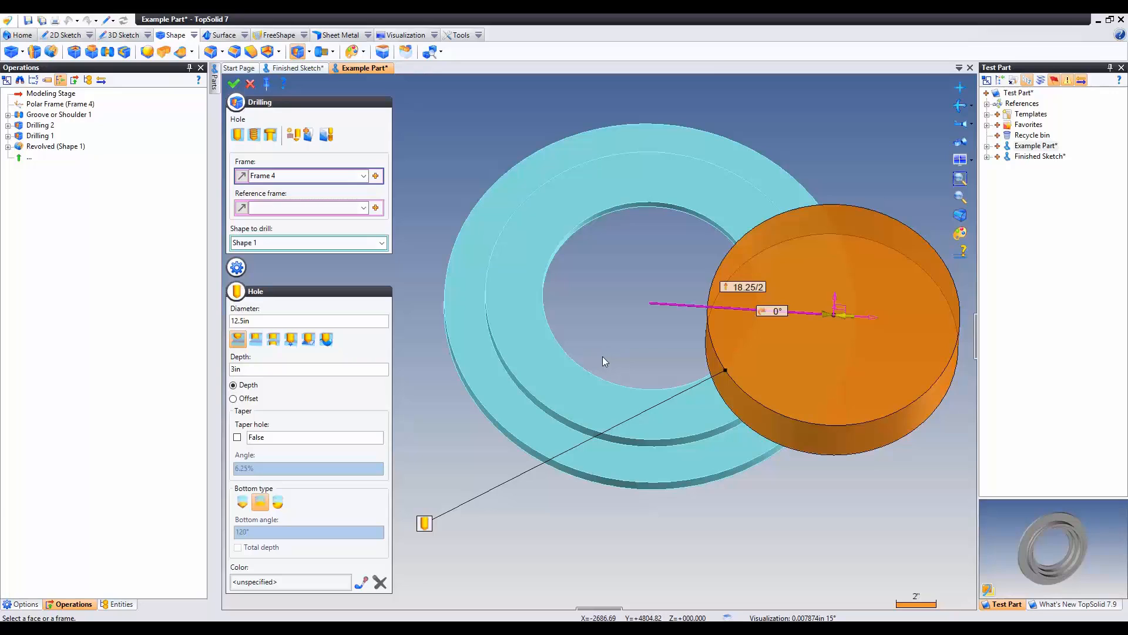
pyautogui.moveTo(269, 333)
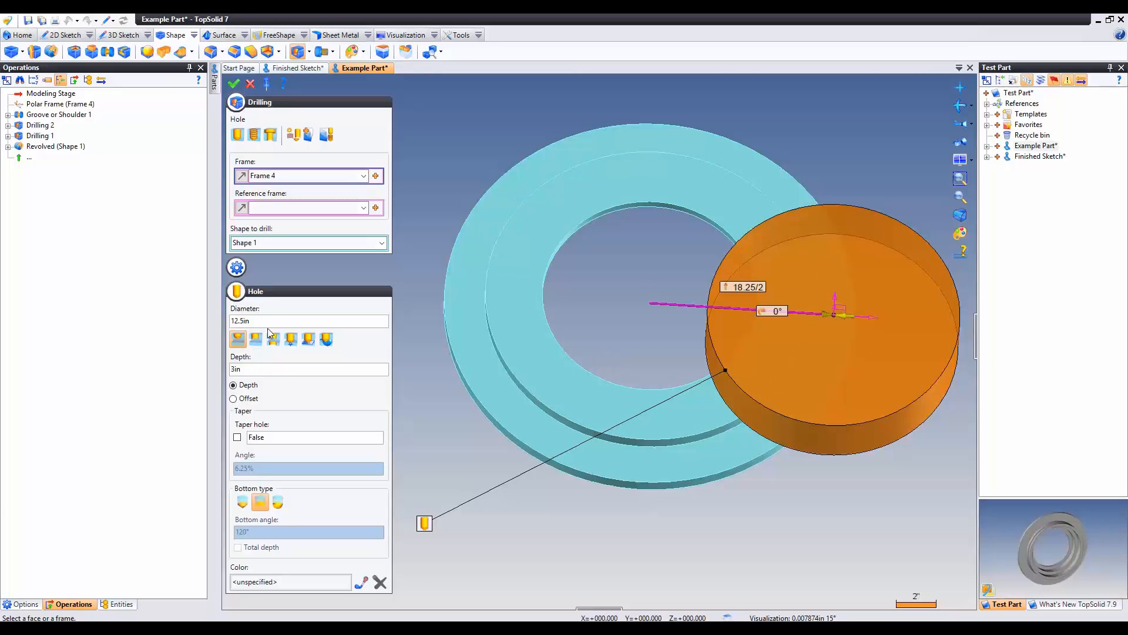
# Step: Set the drilling diameter to .91 in as a through hole
pyautogui.write('.91')
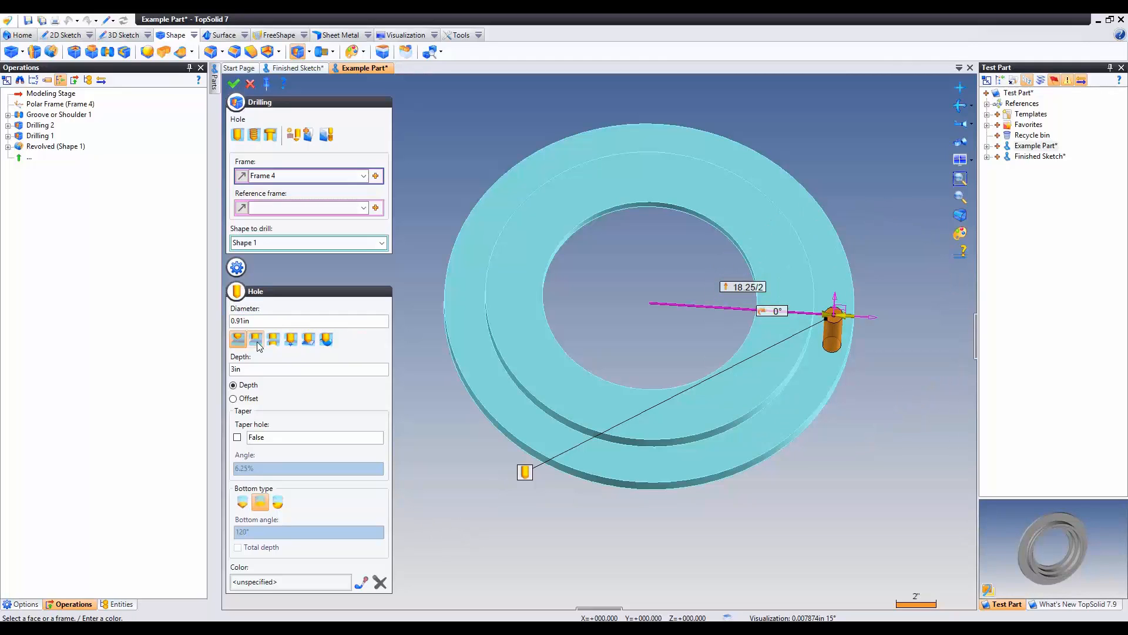
pyautogui.click(254, 339)
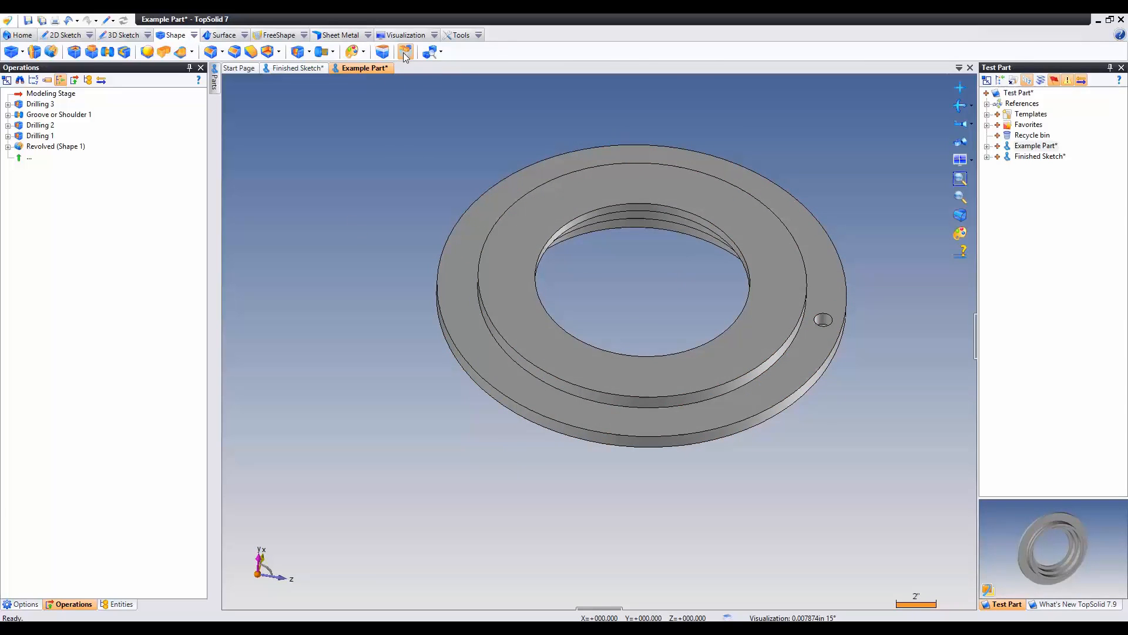
# Step: Repeat the Drilling 3 operation and begin creating a circular pattern for it
pyautogui.click(405, 51)
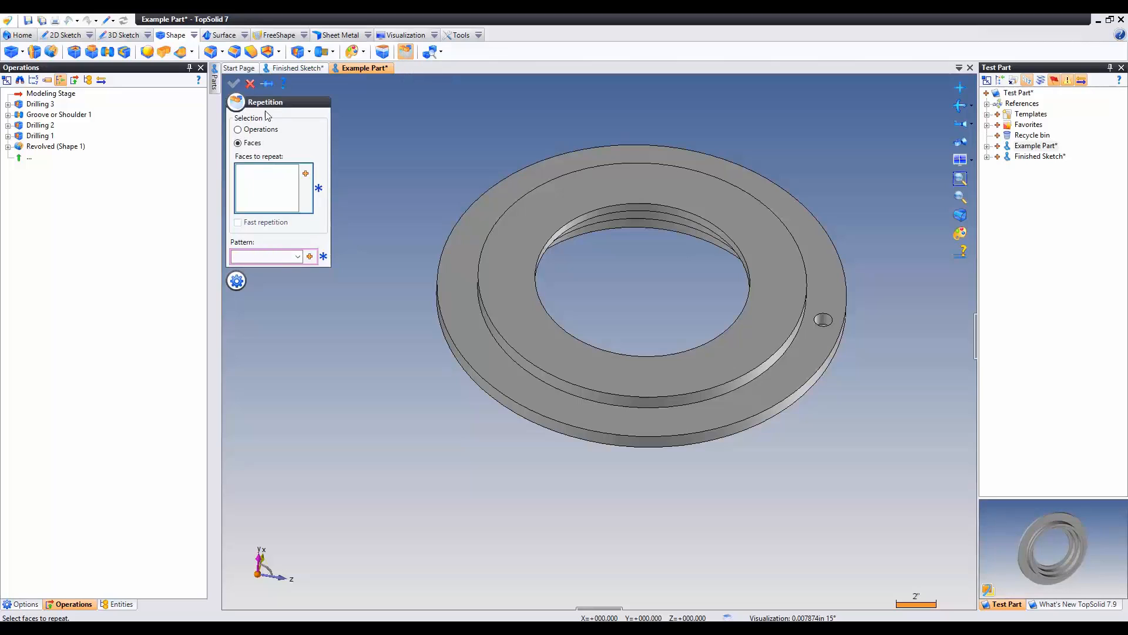
pyautogui.click(237, 129)
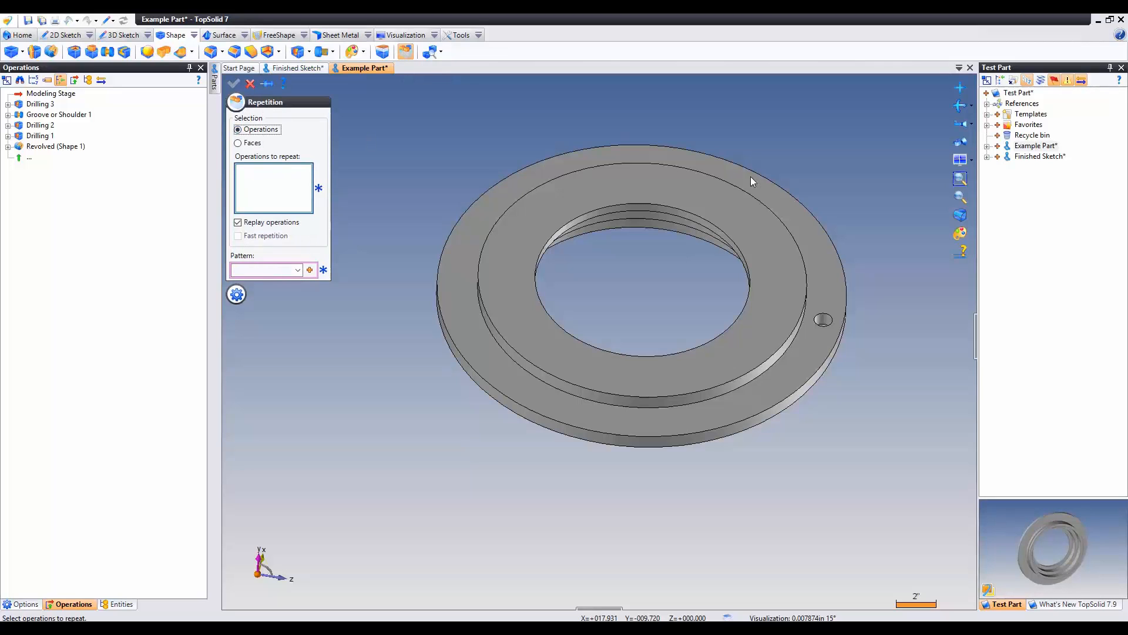
pyautogui.click(823, 320)
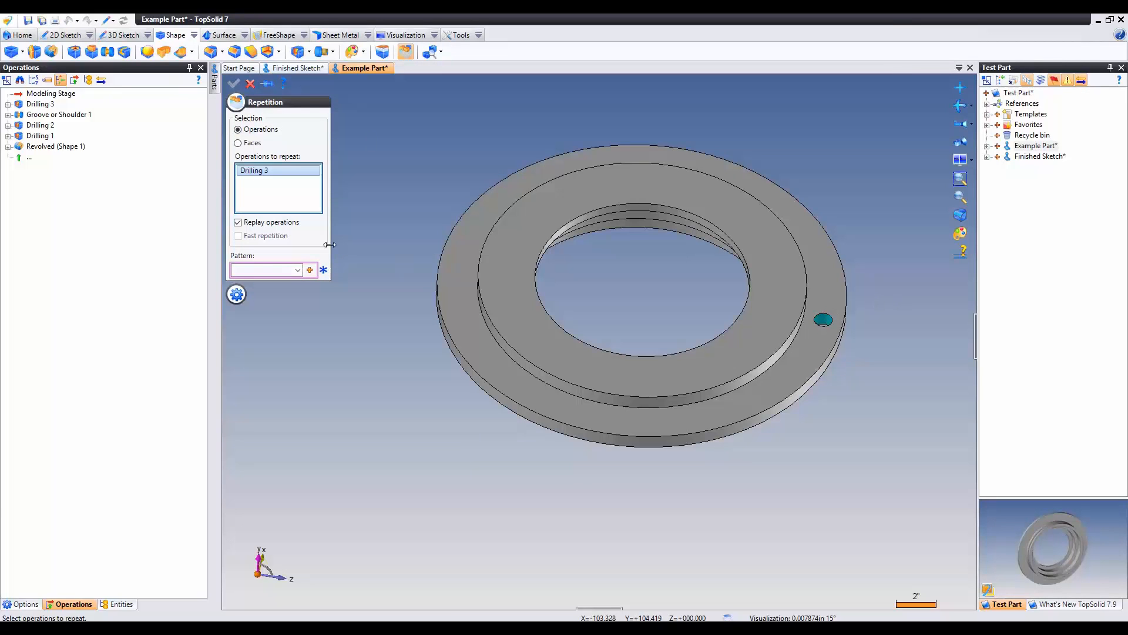
pyautogui.click(309, 270)
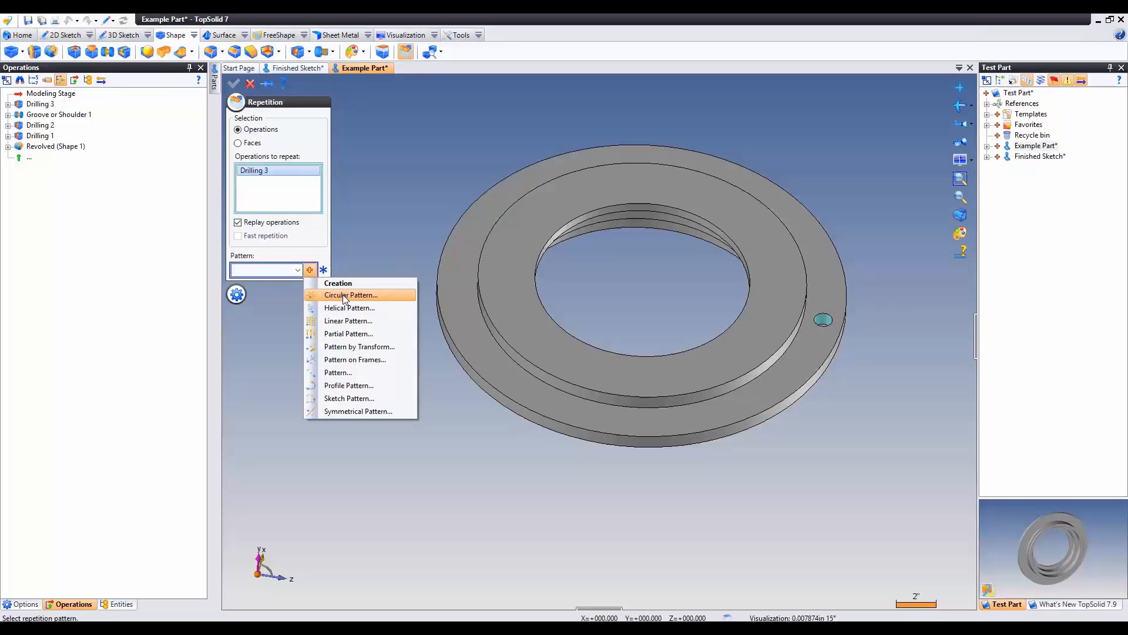
pyautogui.click(350, 295)
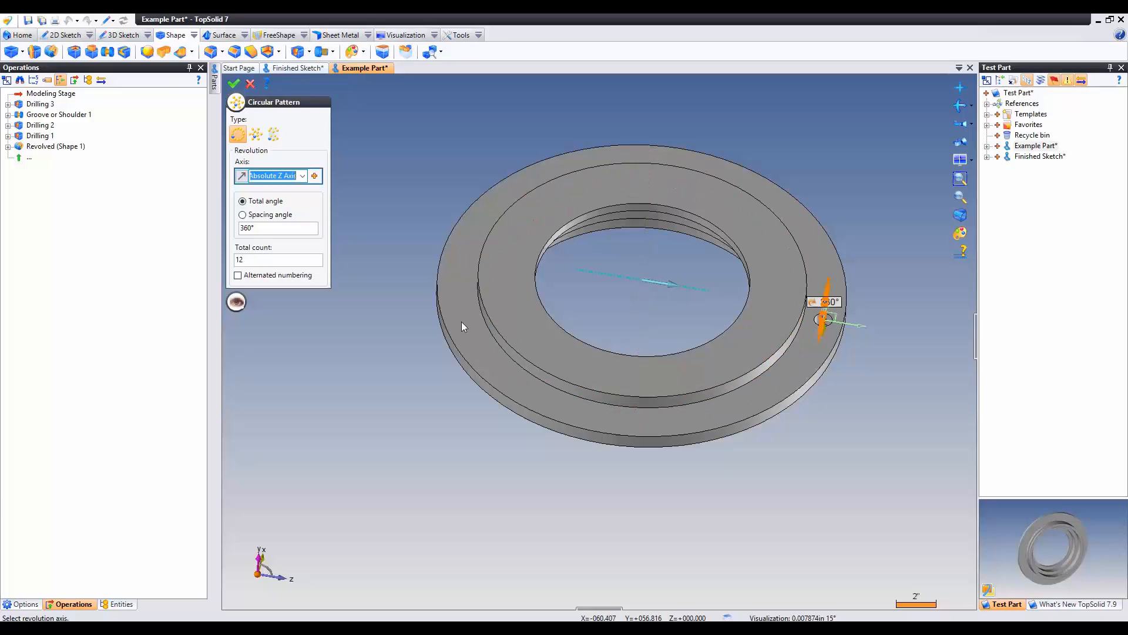
# Step: Make the circular pattern revolve around the absolute Y axis, 12 copies over 360°
pyautogui.click(302, 176)
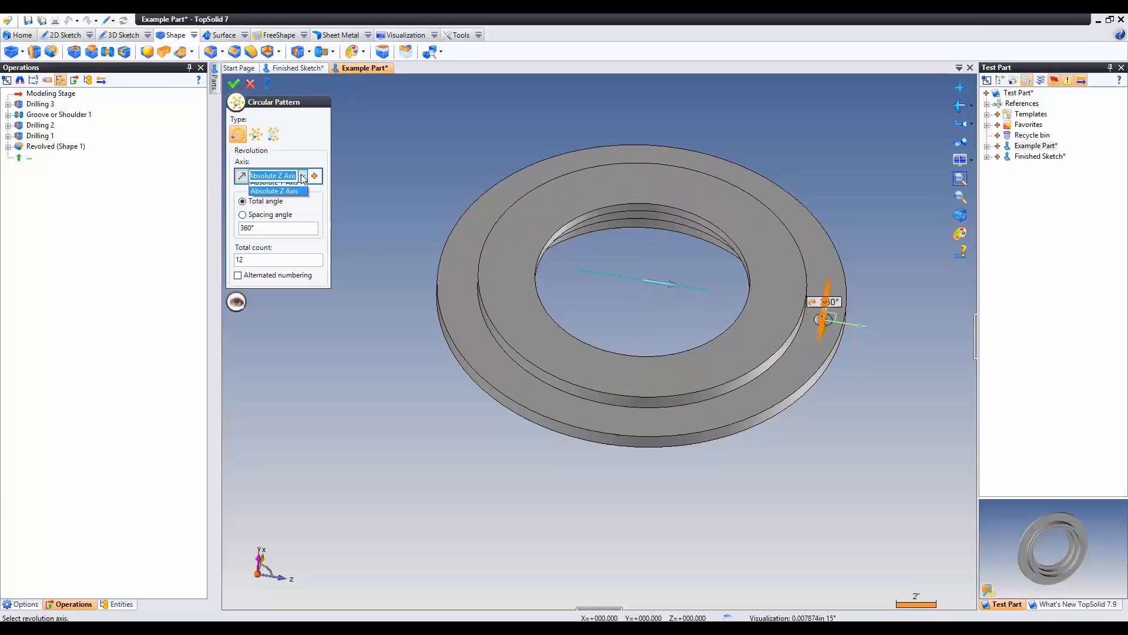
pyautogui.click(273, 183)
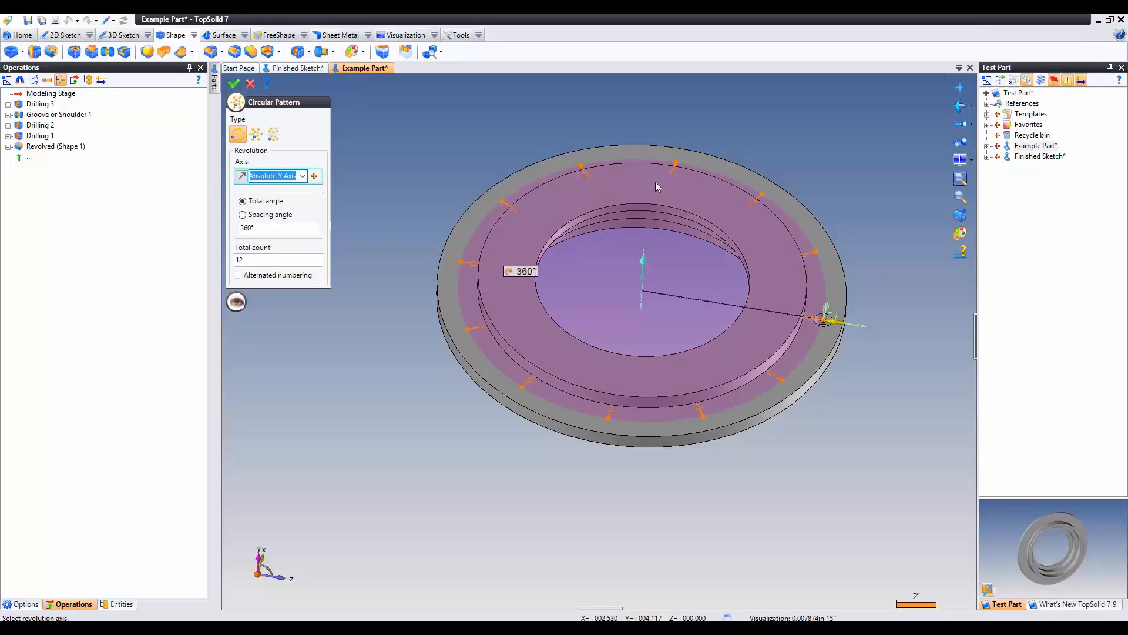
pyautogui.click(234, 84)
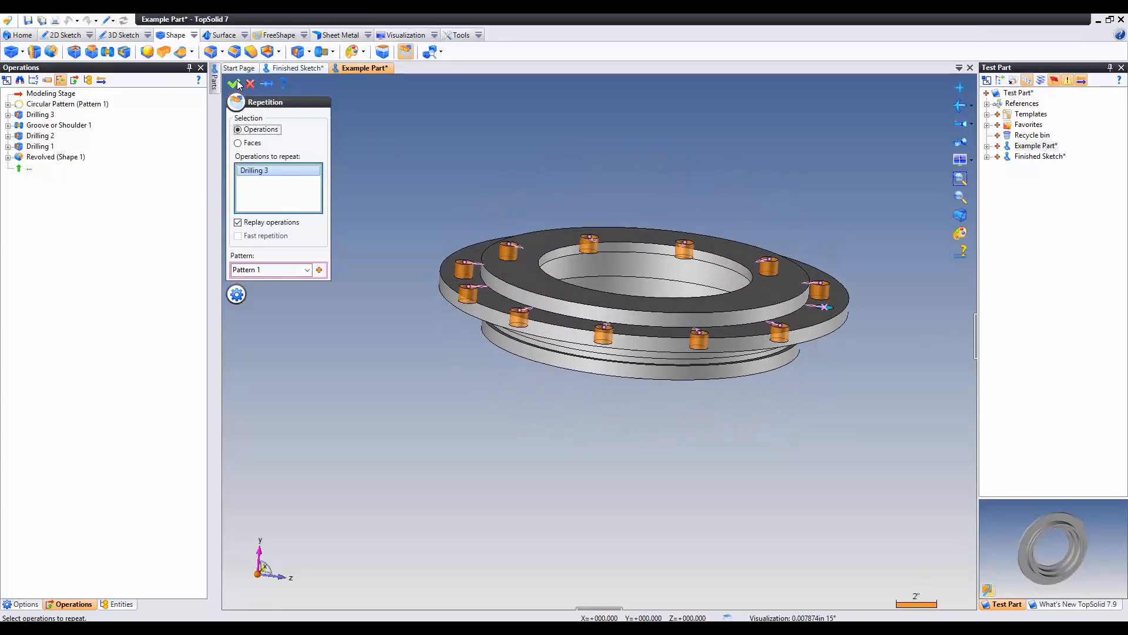
# Step: Validate the repetition using Pattern 1 to drill twelve rim holes
pyautogui.click(237, 84)
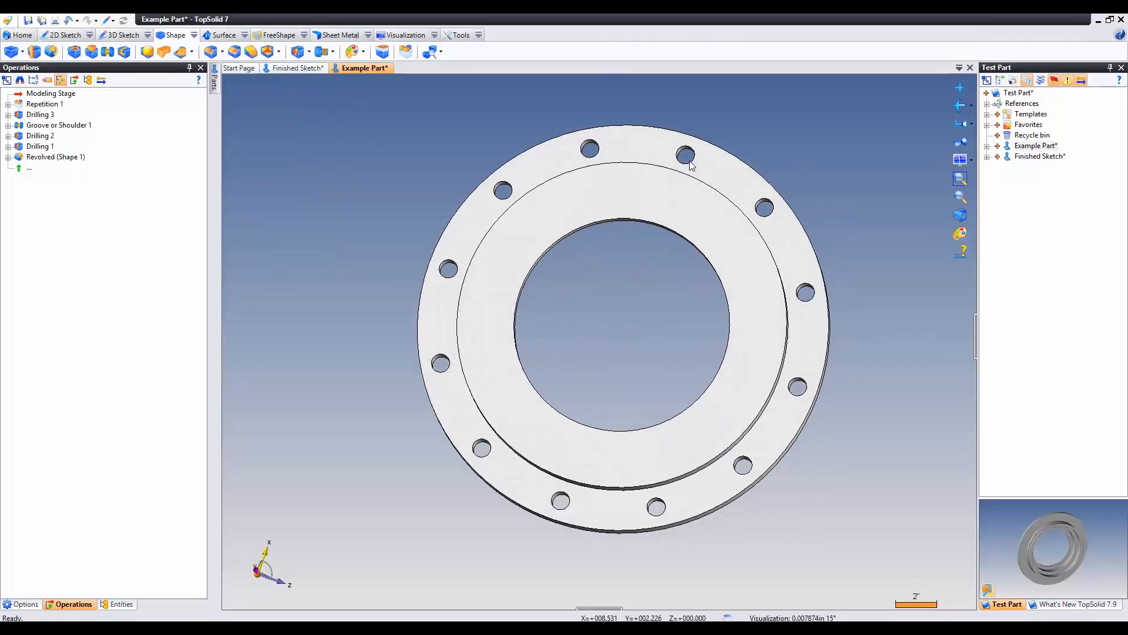